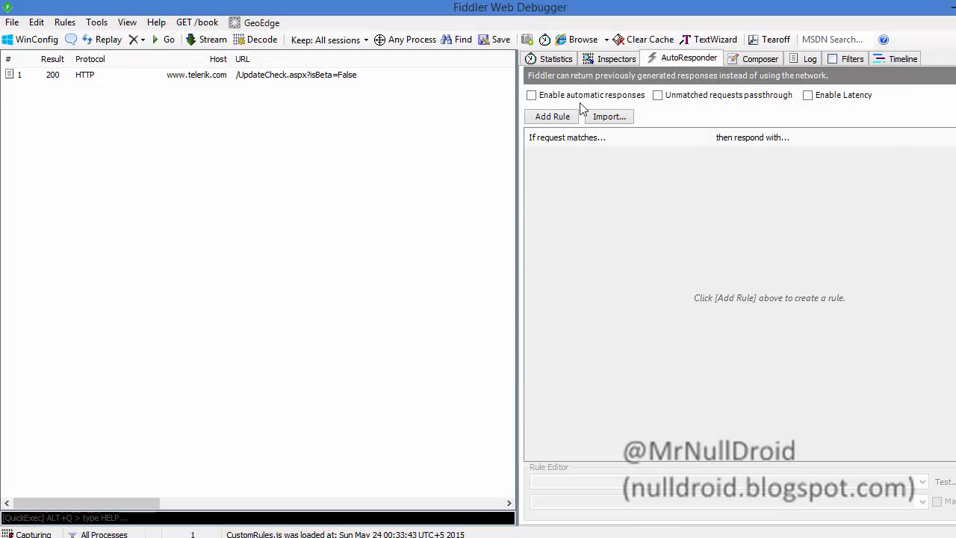
mouse_move(595, 215)
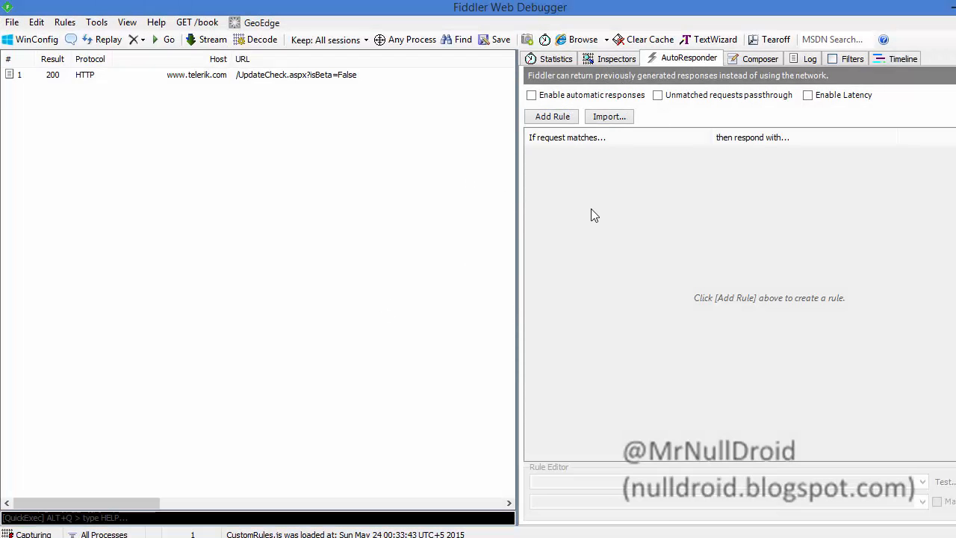
mouse_move(403, 236)
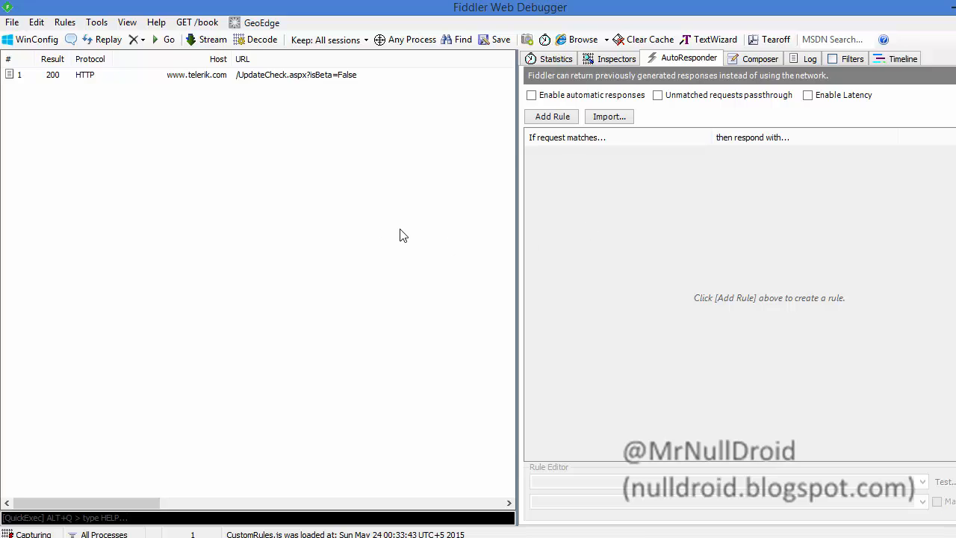
mouse_move(406, 233)
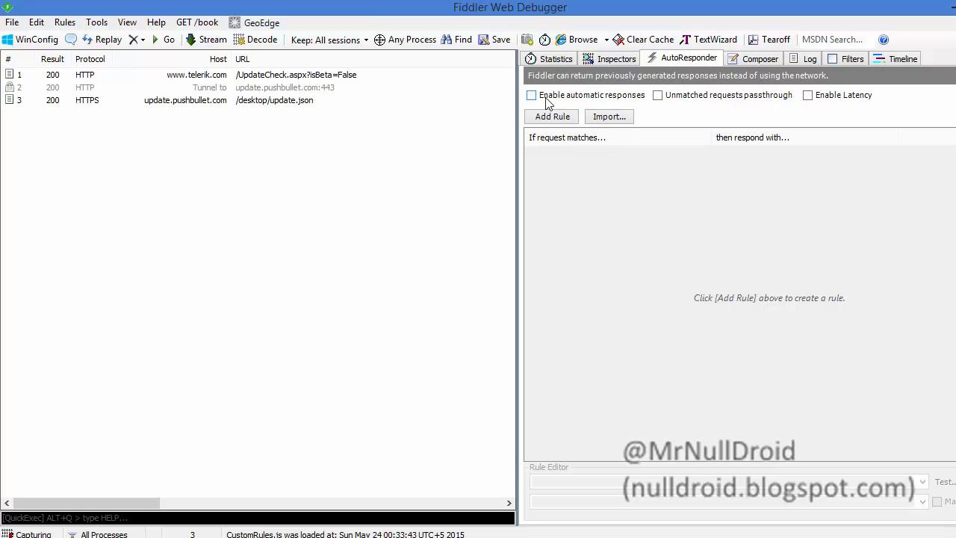
Turn on automatic responses and unmatched-request passthrough, and add a new placeholder rule
click(531, 95)
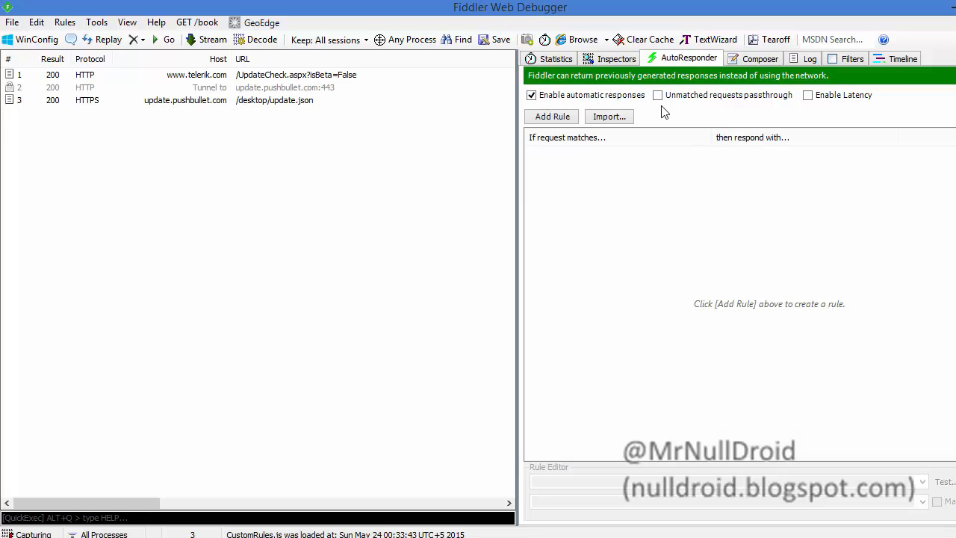
click(657, 95)
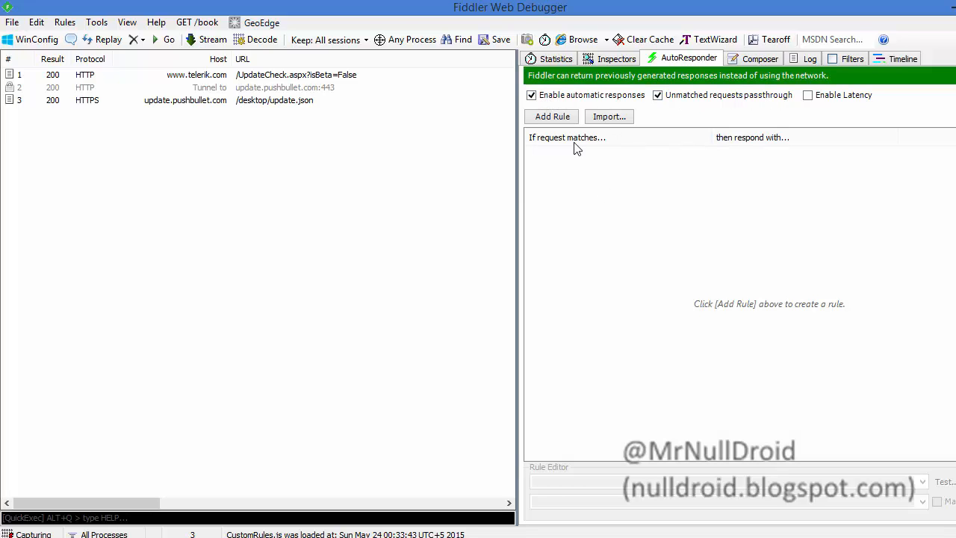
click(551, 117)
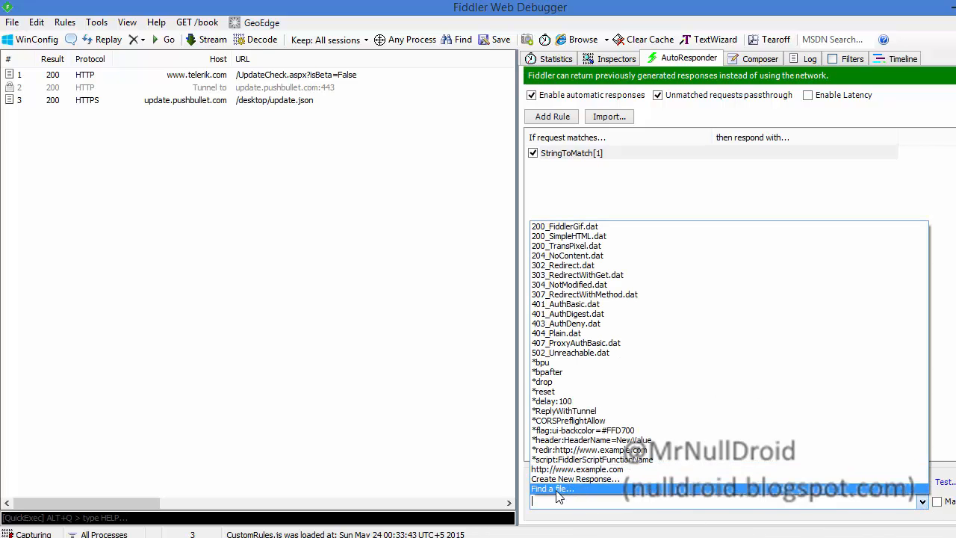
Map the game SWF request to local game_v3.1.7DBajg2_Mod.swf and save the rule
click(551, 488)
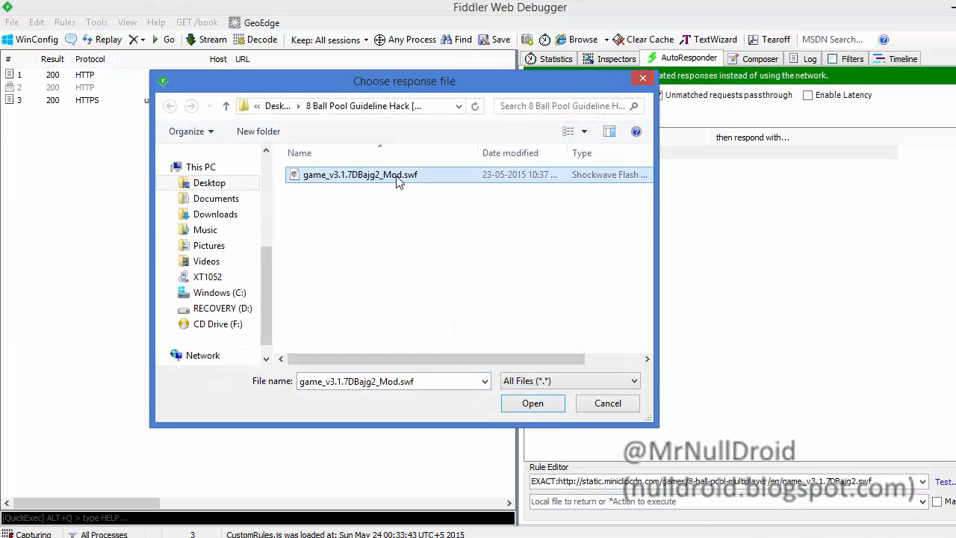
click(531, 404)
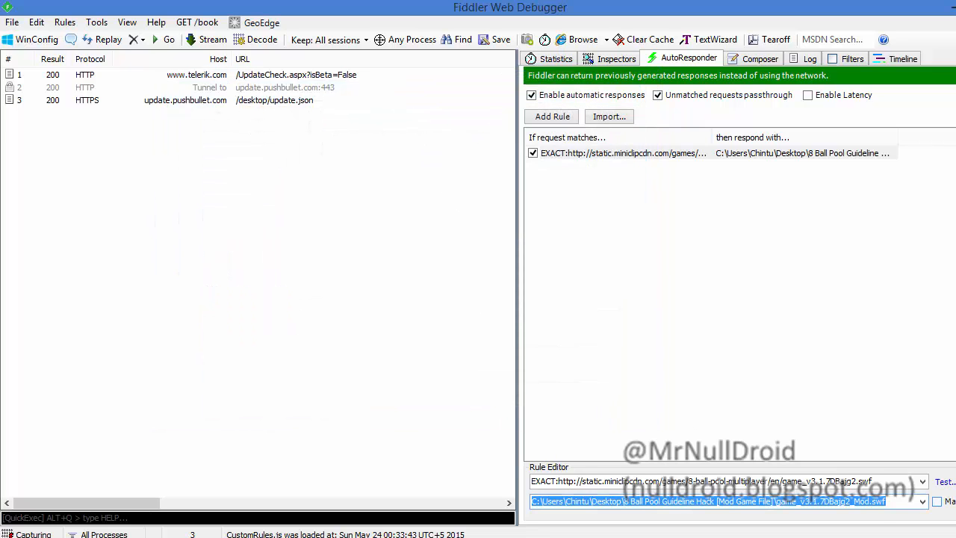
click(624, 218)
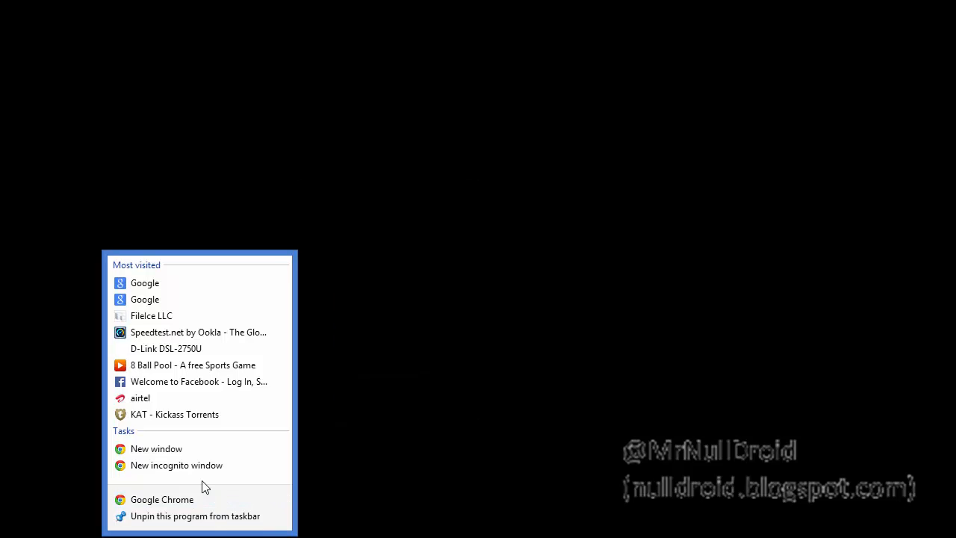
mouse_move(186, 464)
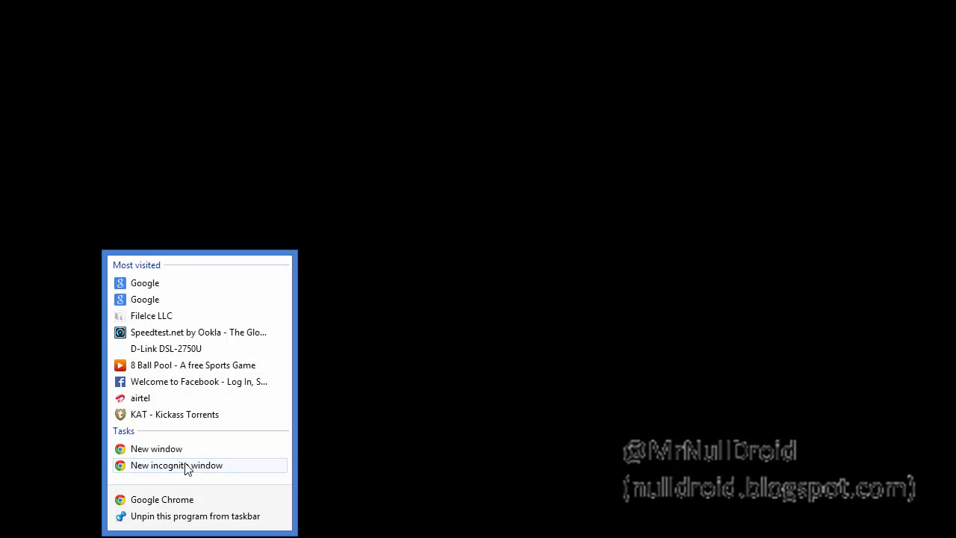
Launch a new Chrome incognito window for the Miniclip 8 Ball Pool page
click(176, 465)
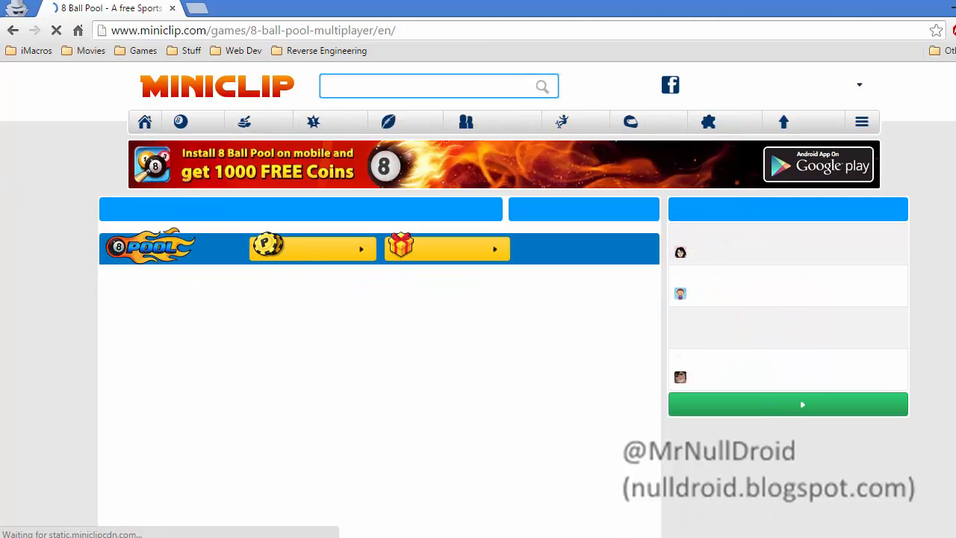
Scroll down to the game area while 8 Ball Pool loads its splash screen
scroll(down, 3)
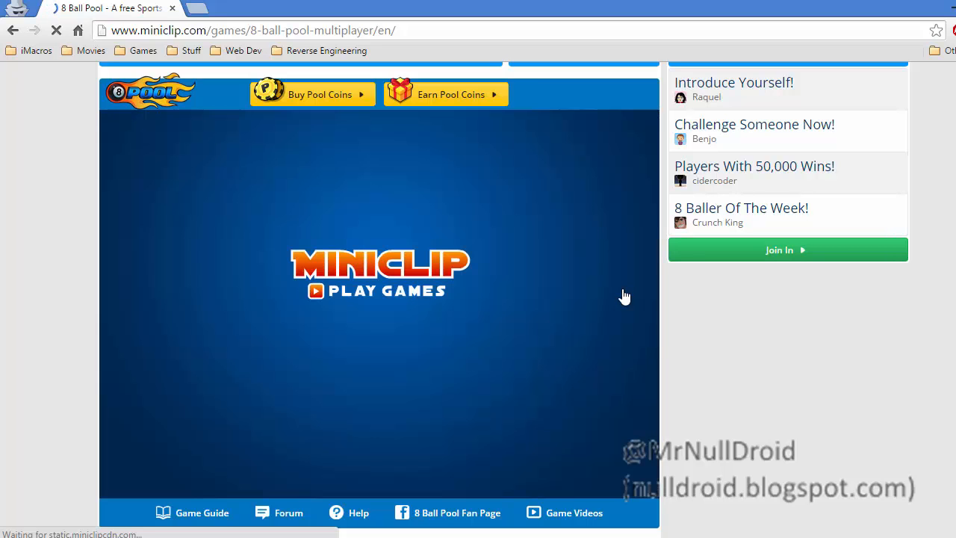
scroll(down, 3)
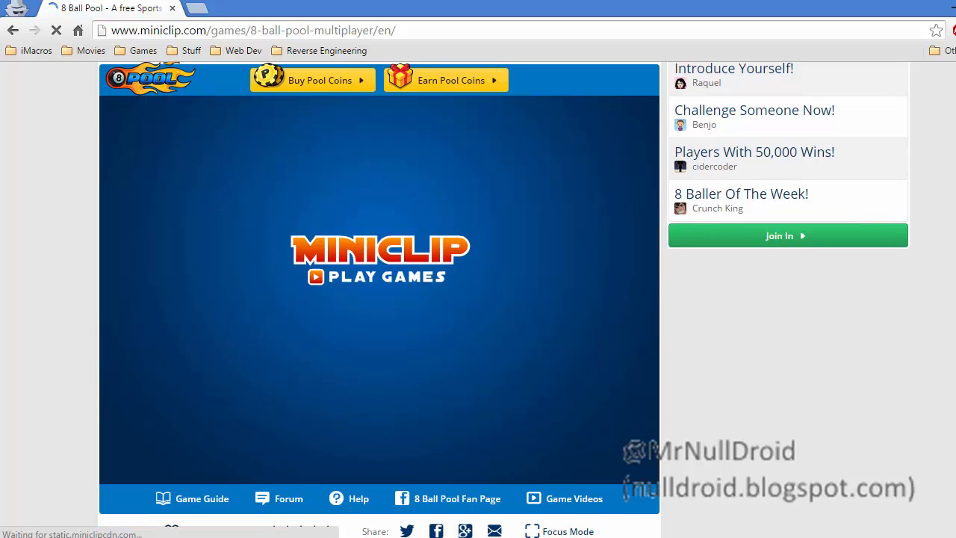
mouse_move(344, 358)
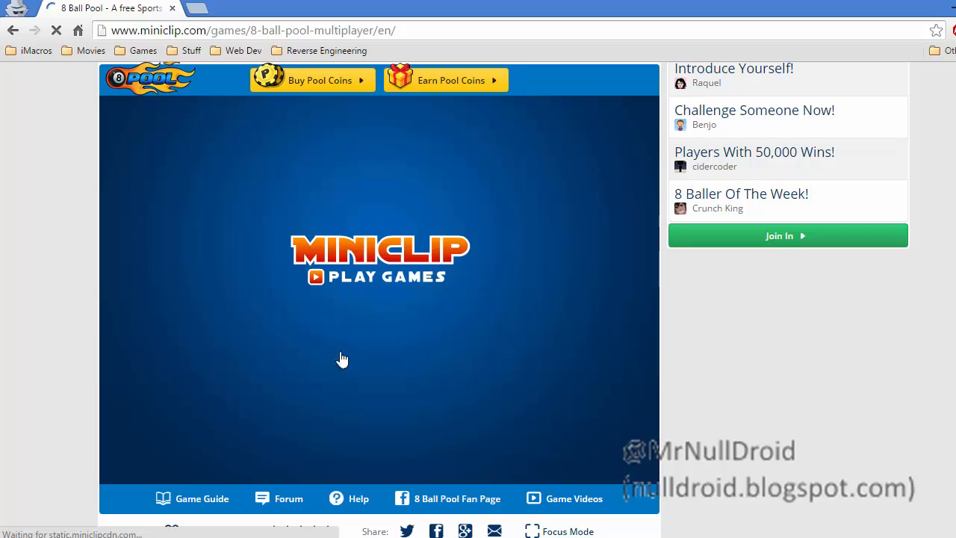
mouse_move(660, 300)
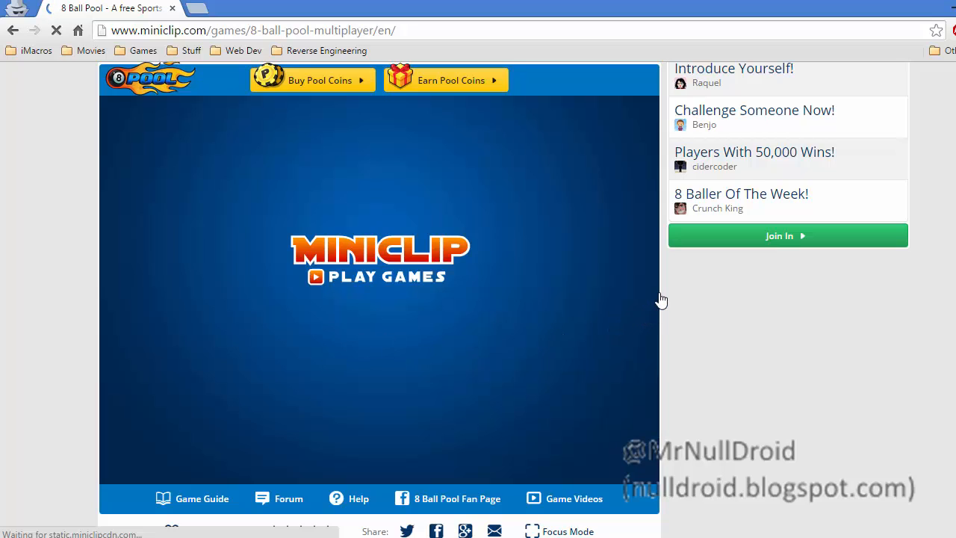
mouse_move(665, 294)
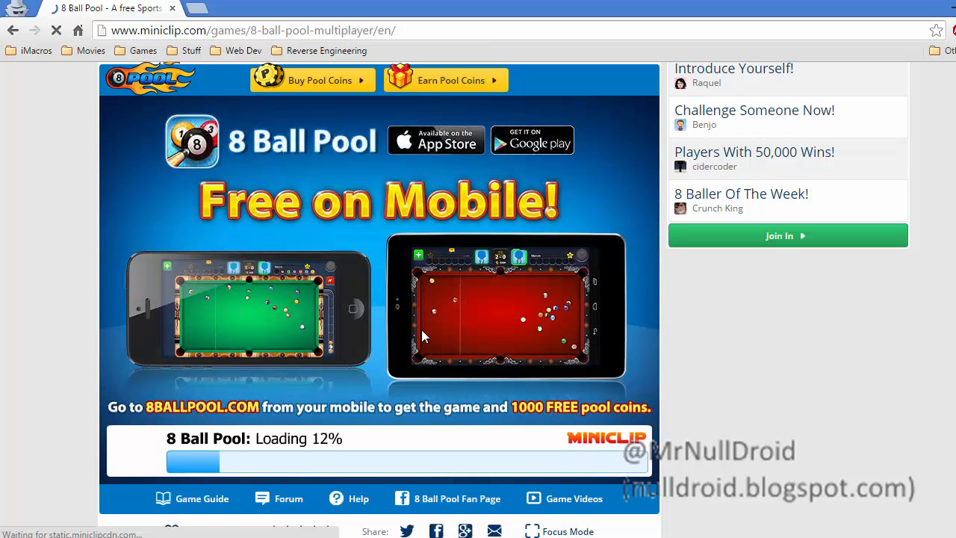
mouse_move(251, 456)
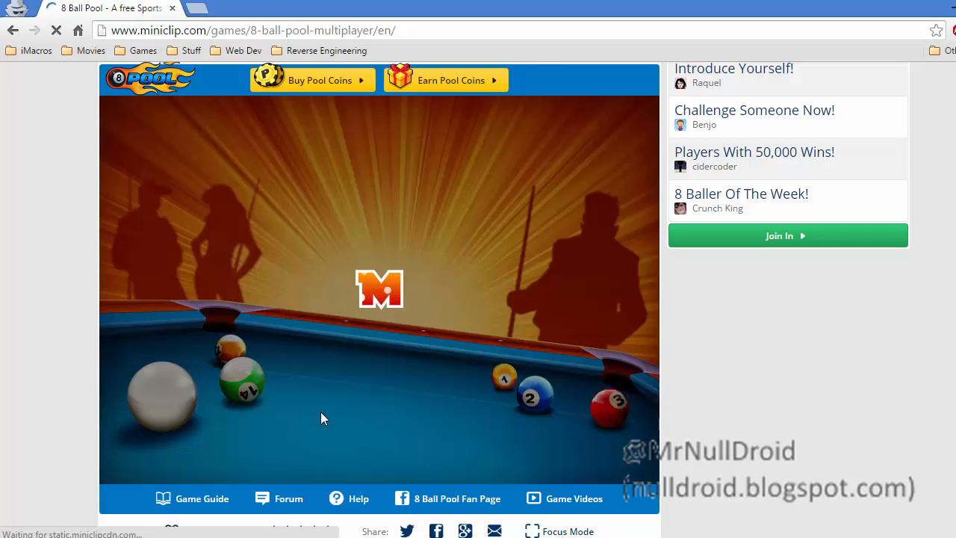
mouse_move(340, 267)
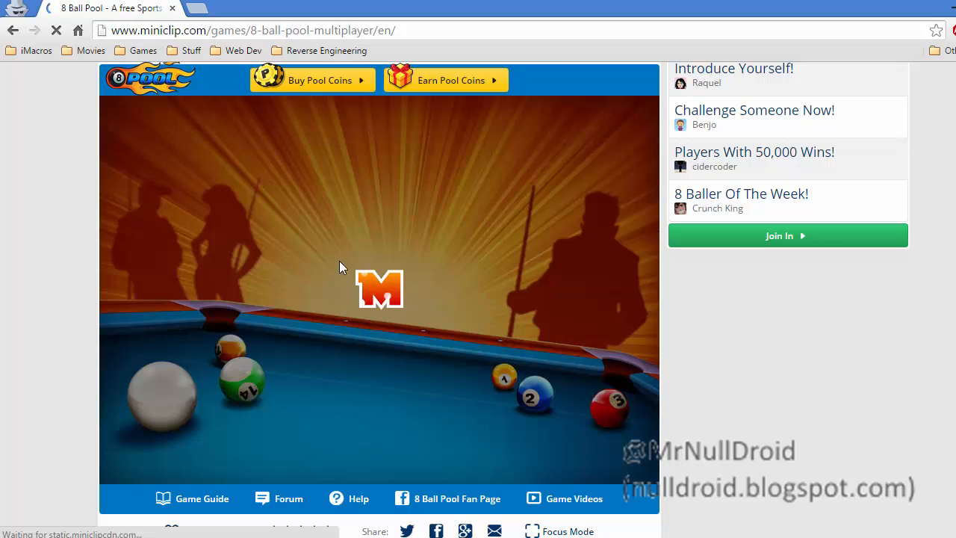
mouse_move(365, 305)
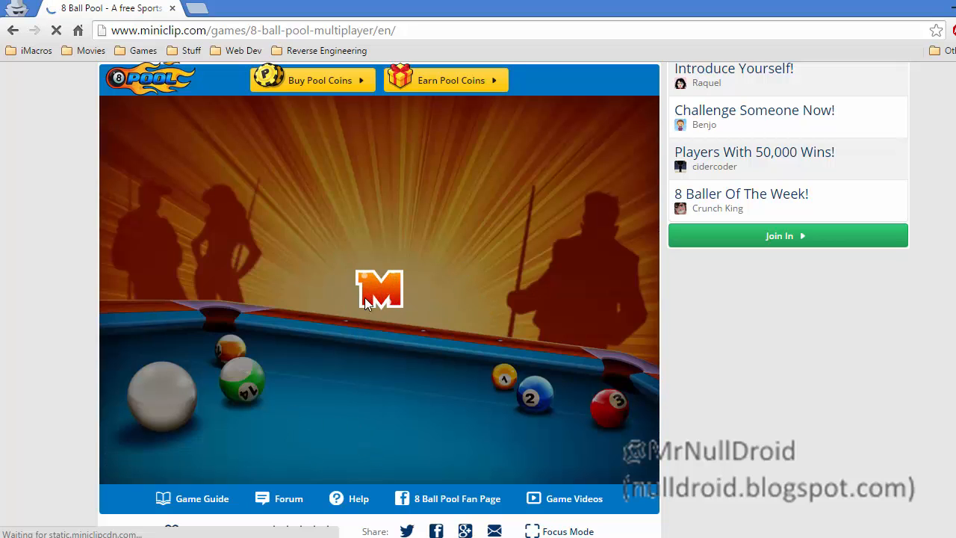
mouse_move(376, 292)
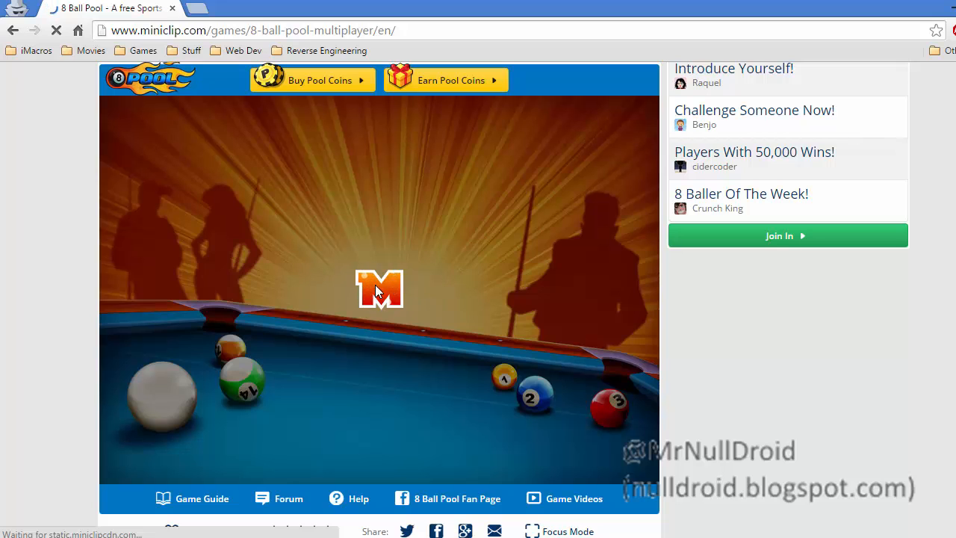
mouse_move(390, 291)
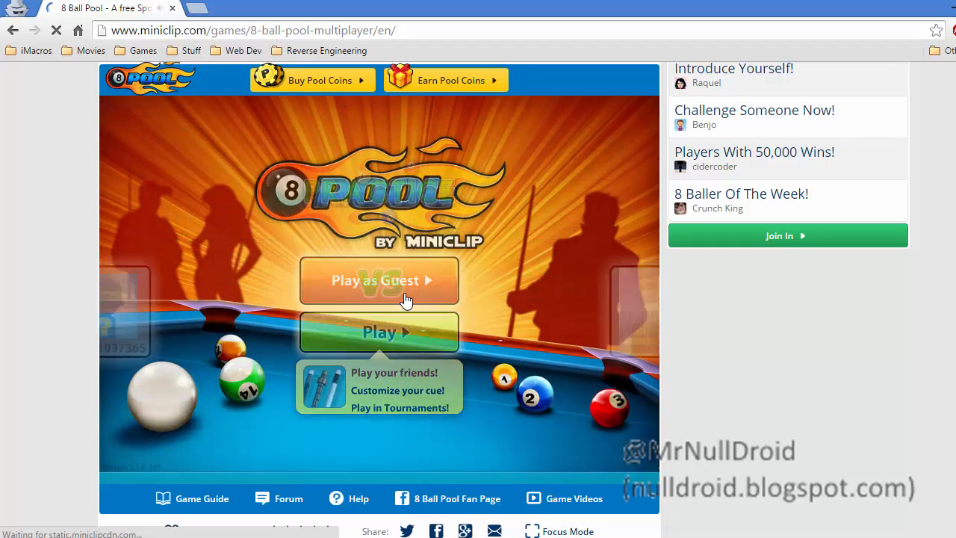
Start an 8 Ball Pool match as a guest and wait for an opponent
click(379, 280)
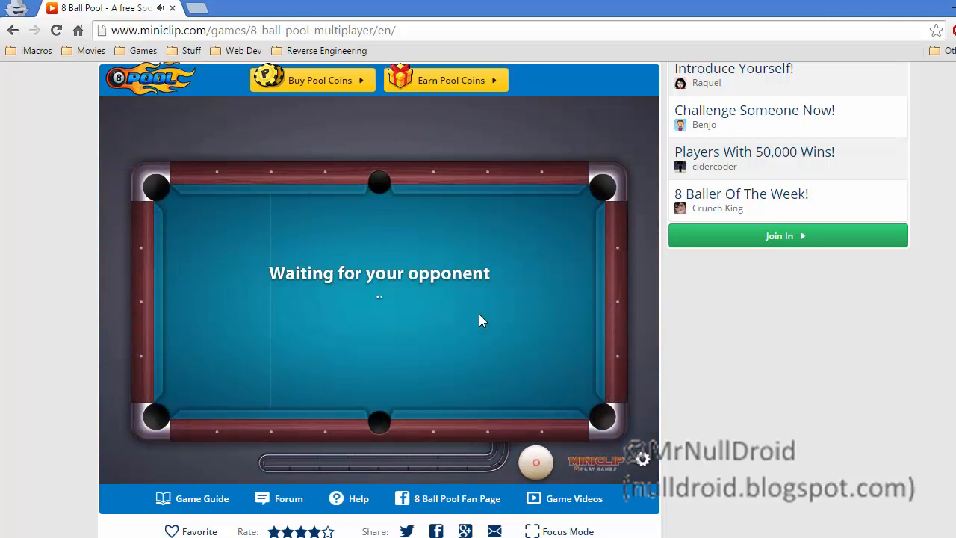
mouse_move(472, 355)
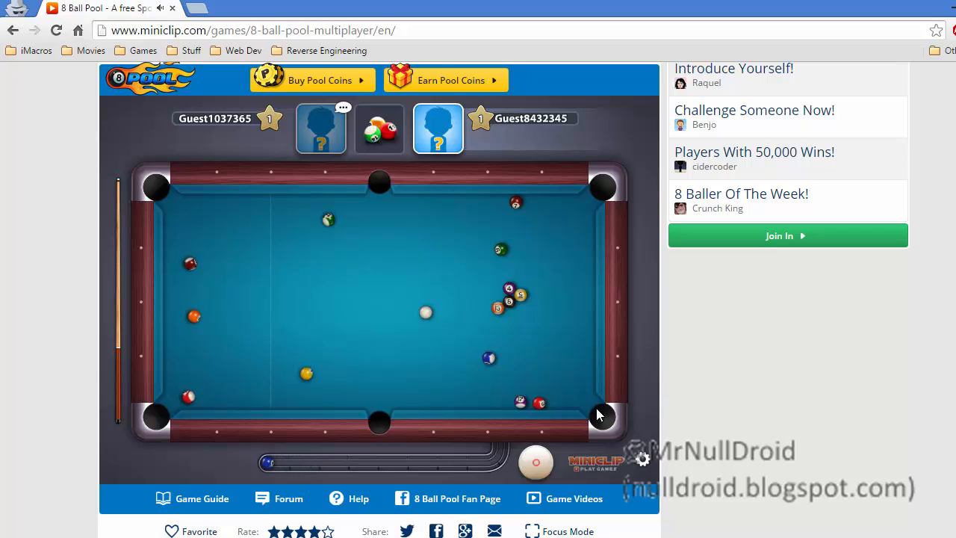
mouse_move(388, 415)
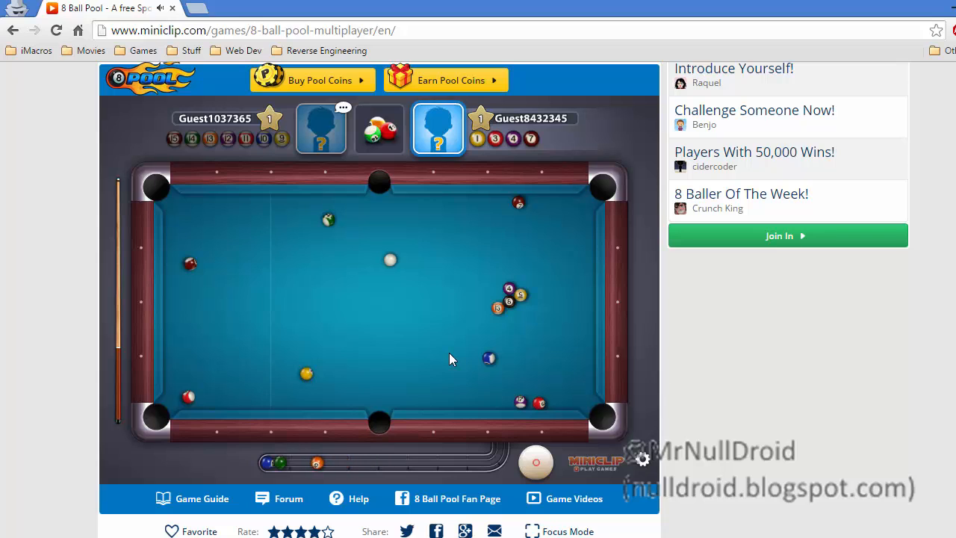
mouse_move(409, 367)
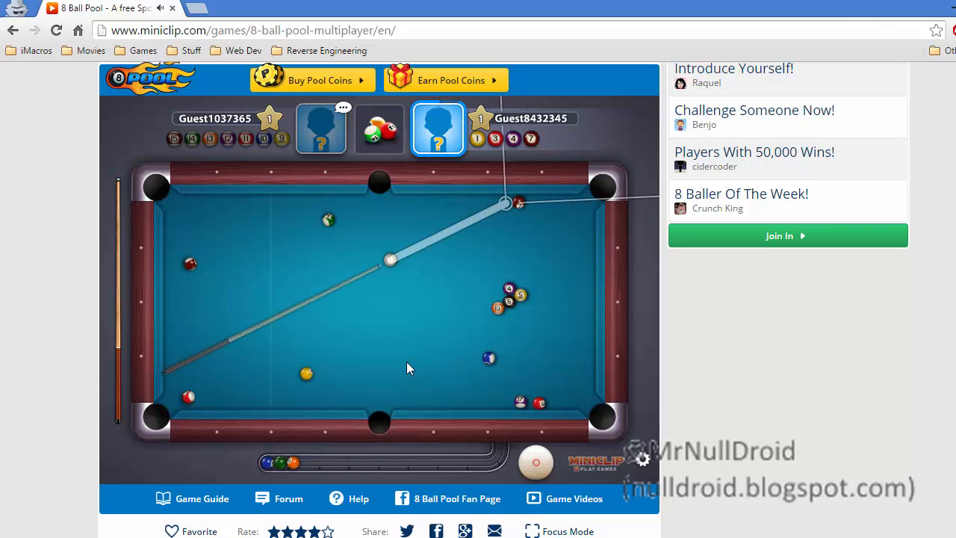